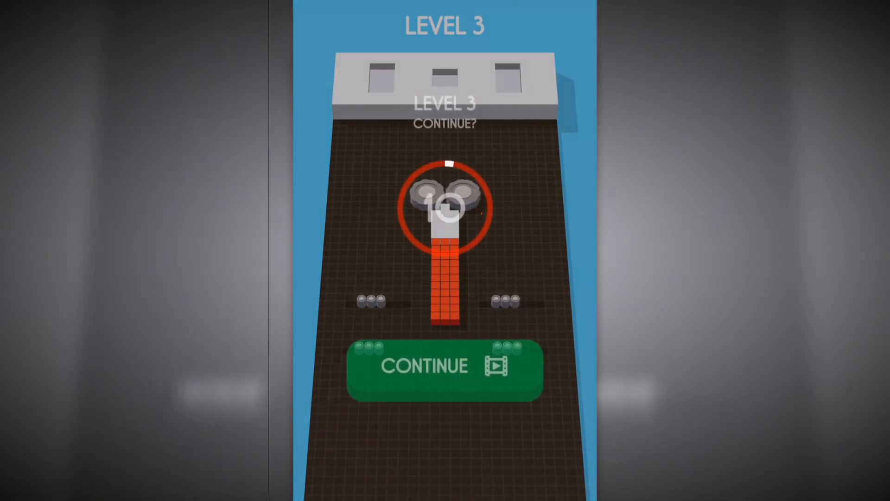
pyautogui.click(444, 364)
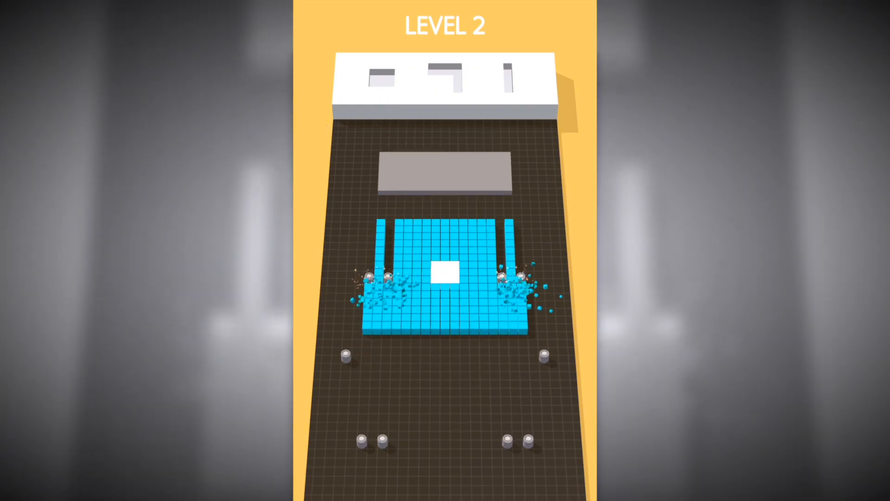